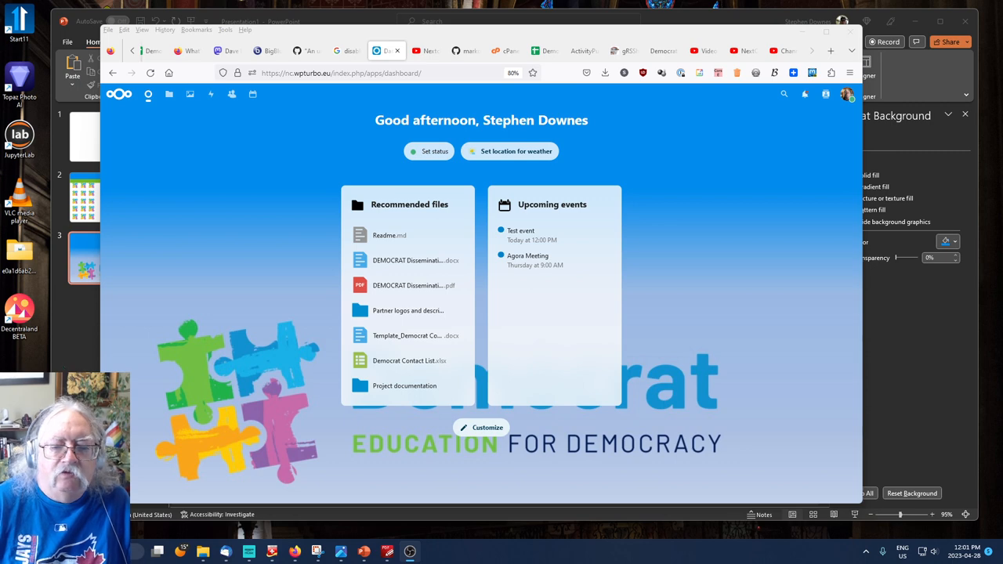
mouse_move(409, 407)
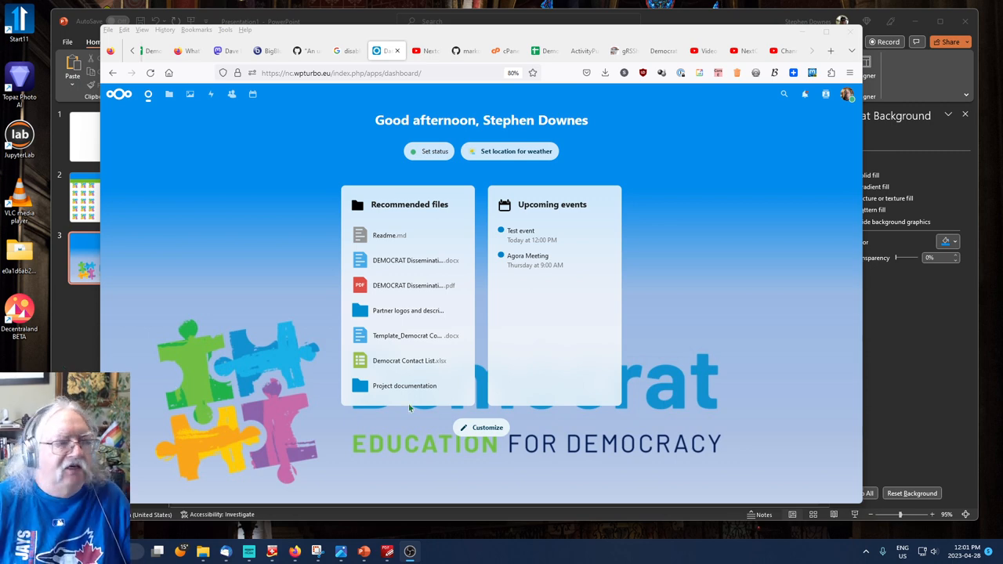
mouse_move(268, 108)
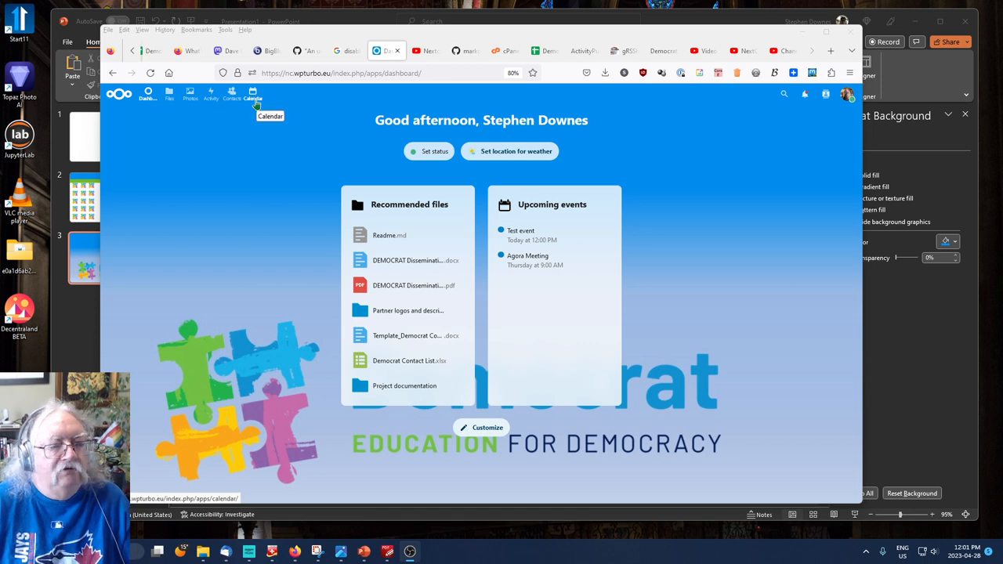
mouse_move(254, 94)
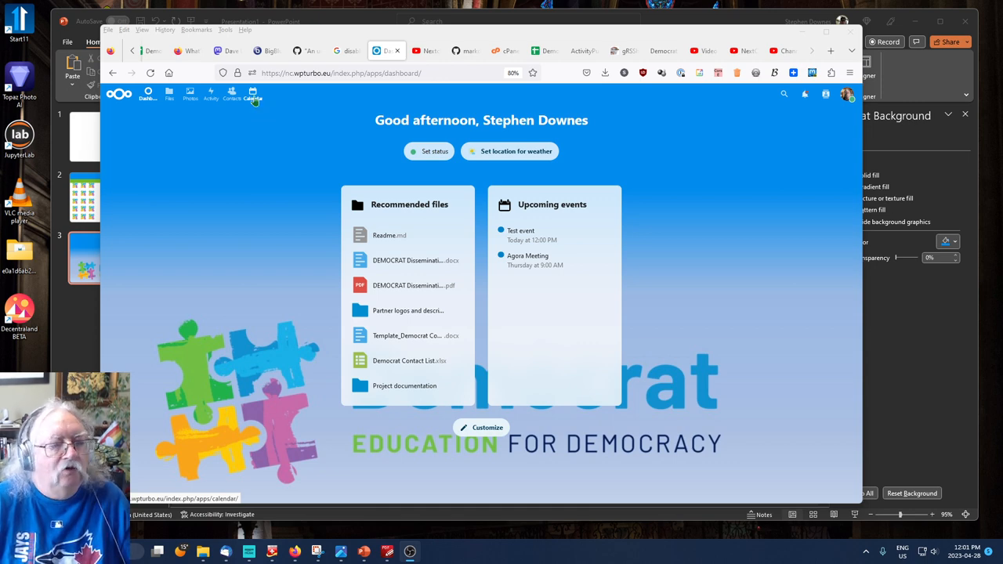
- Switch to the Calendar app from the Nextcloud top navigation
left_click(253, 94)
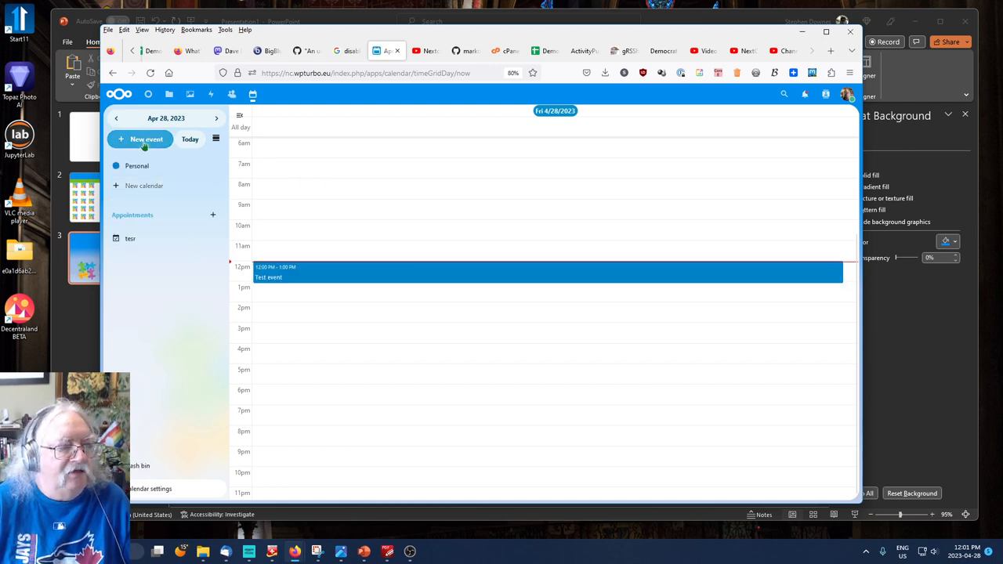
- Start a new event and expand it to the full sidebar editor
left_click(148, 138)
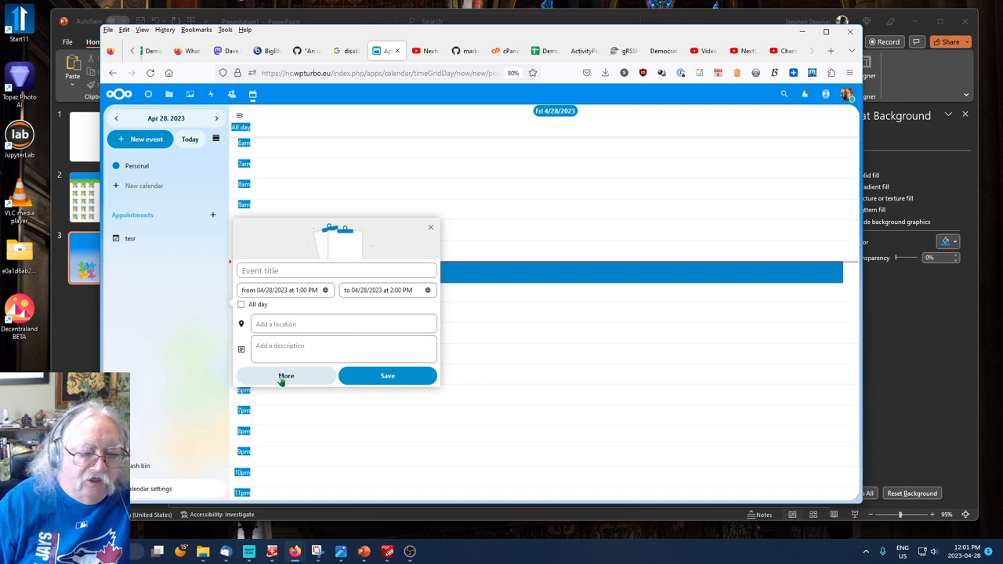
left_click(285, 376)
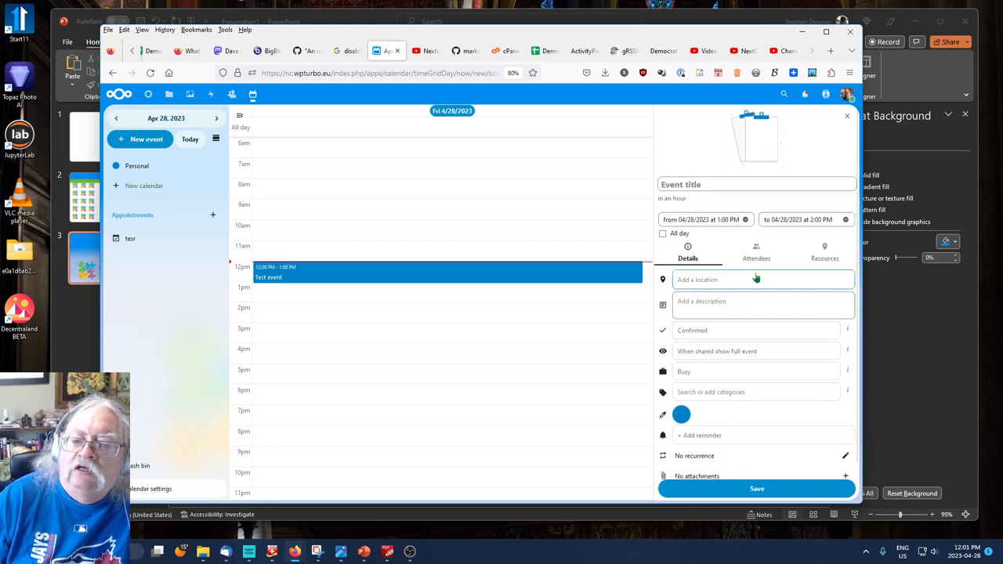
- Title the event 'Test Meeting' and schedule it for May 1, 2023, 3:00–4:00 PM
left_click(755, 185)
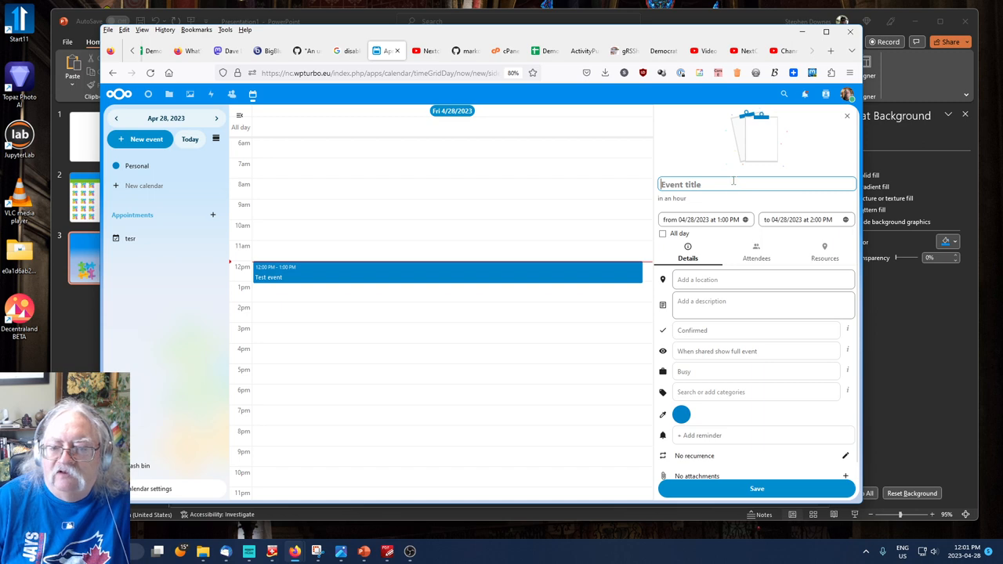
type("Test Meeting")
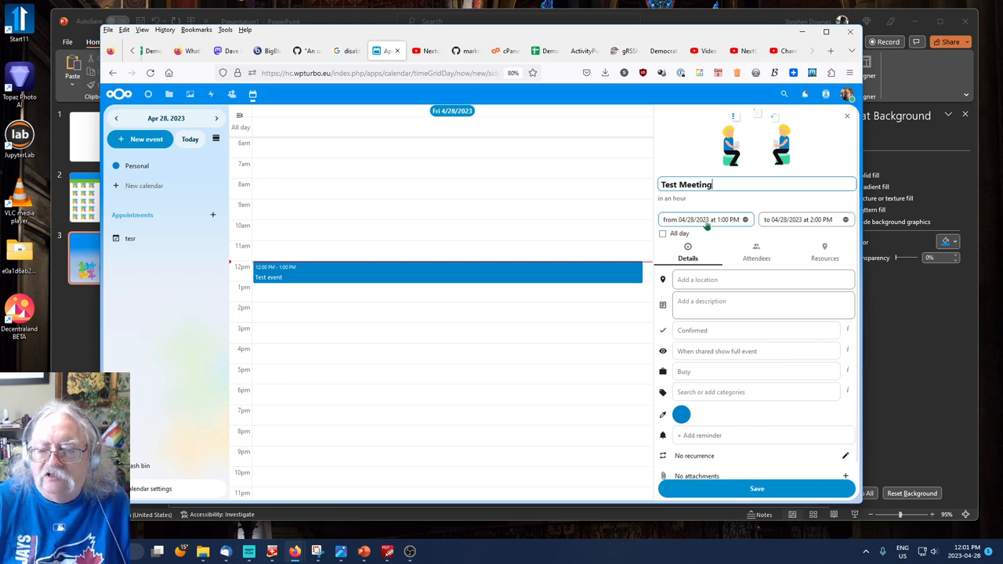
left_click(702, 219)
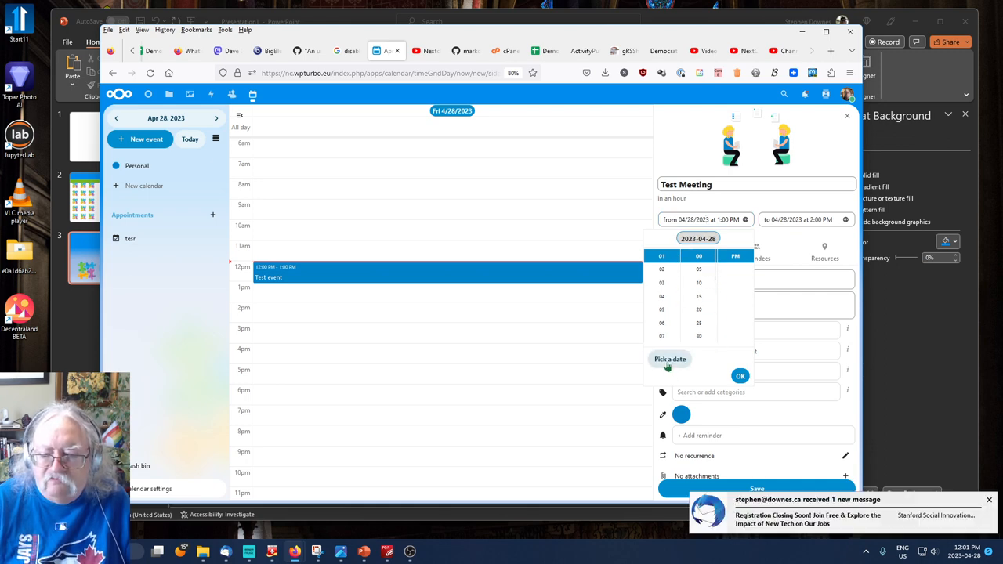
left_click(671, 359)
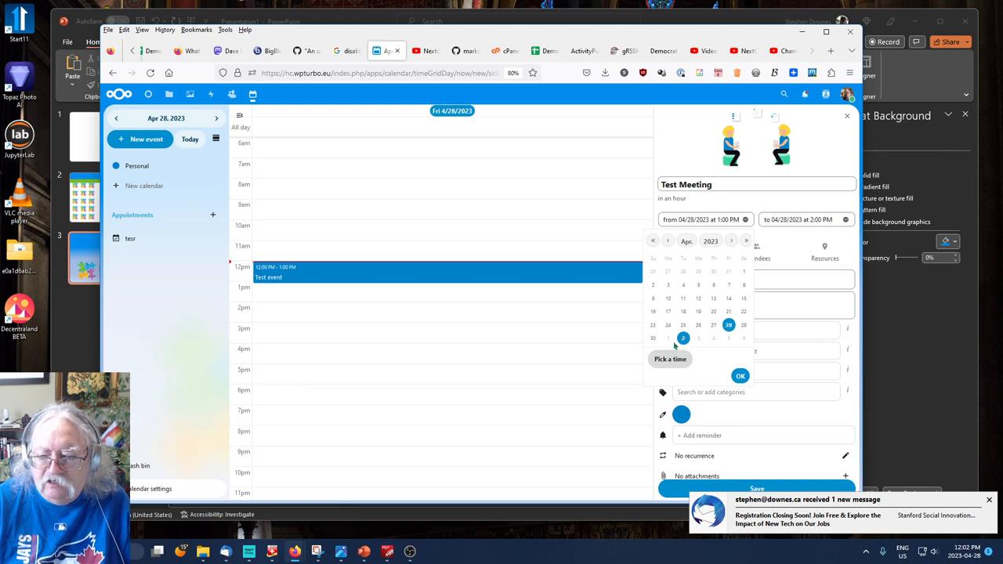
left_click(731, 241)
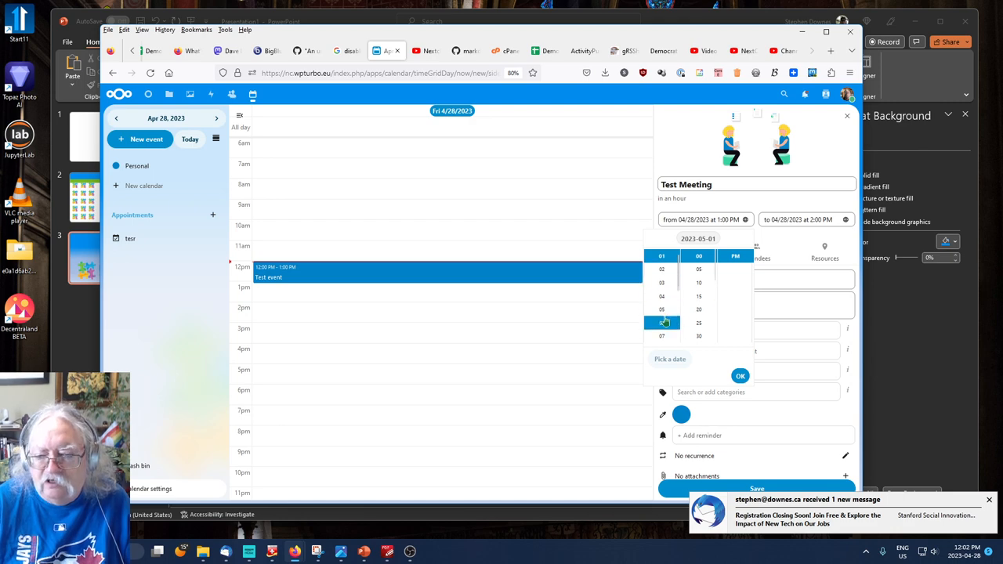
scroll("down", 3)
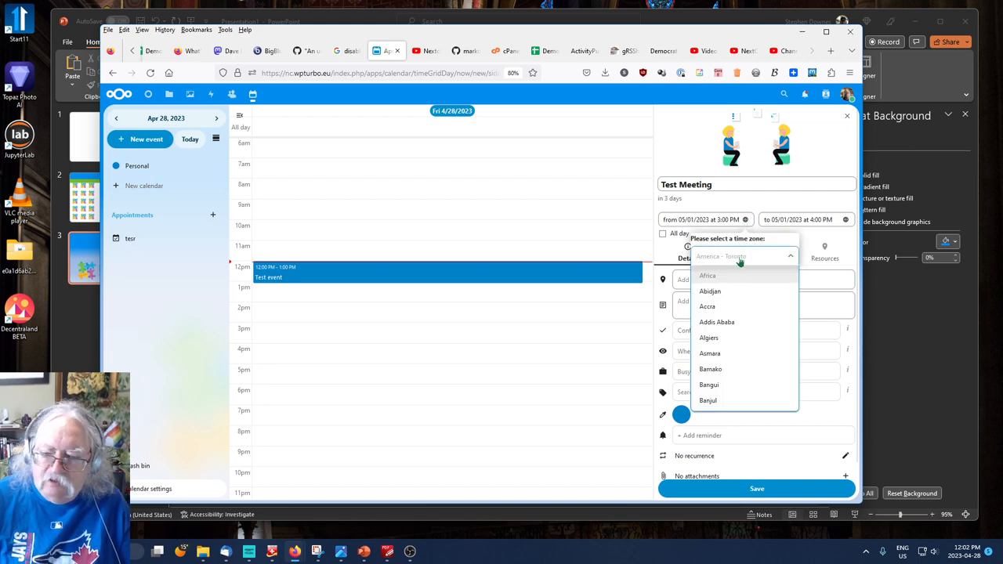
- Set Europe/Berlin as the time zone for both the start and end times
type("Berlin")
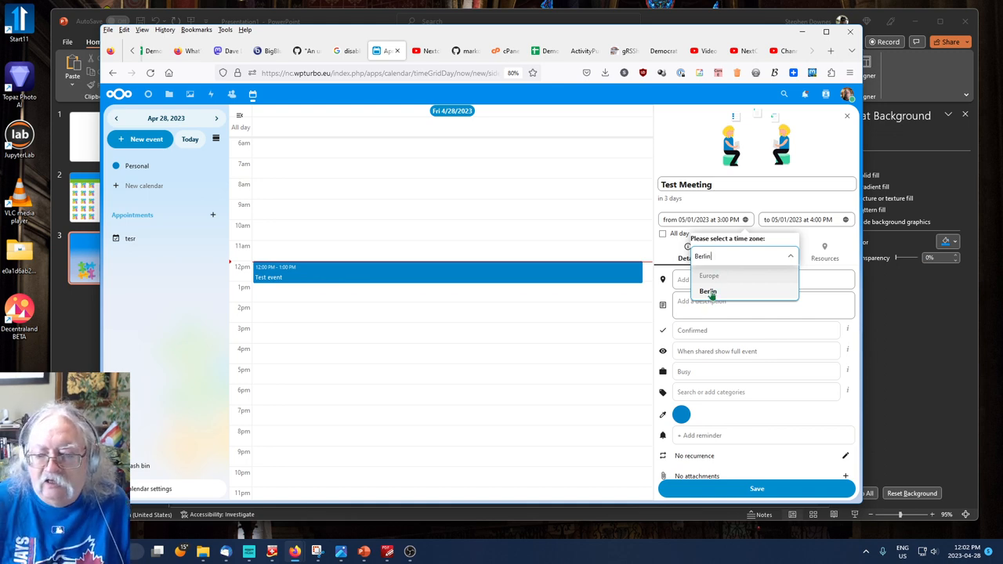
left_click(708, 290)
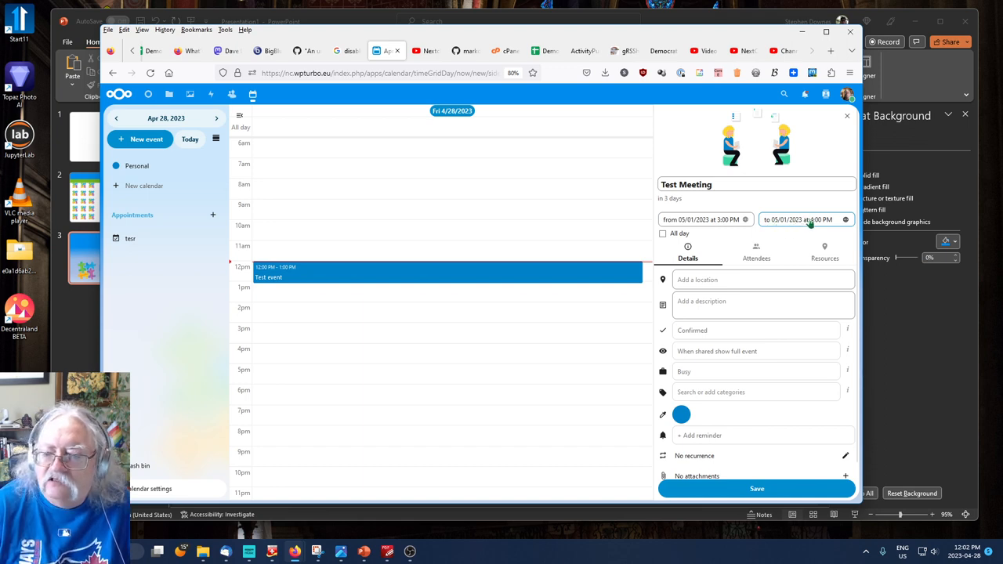
left_click(798, 220)
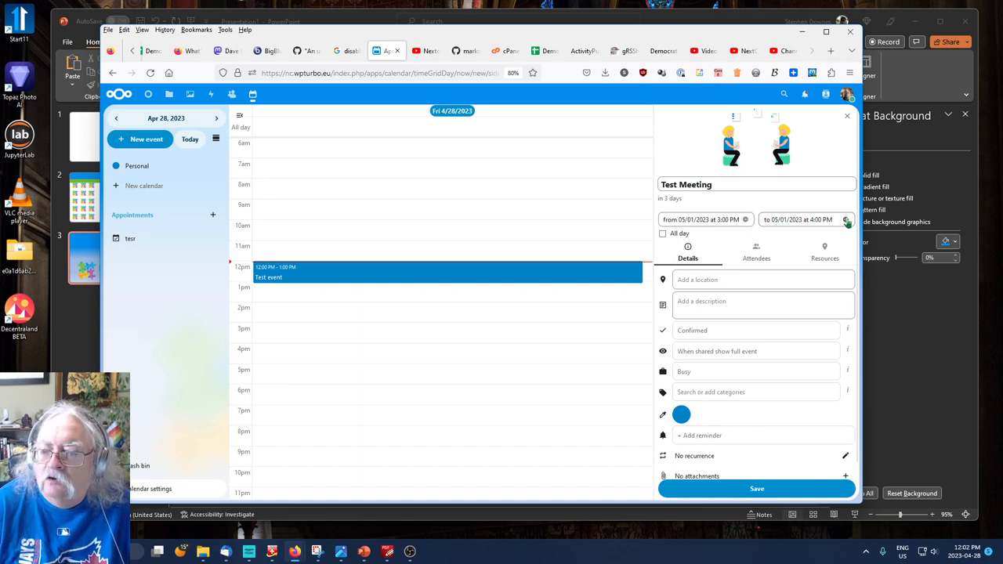
left_click(846, 220)
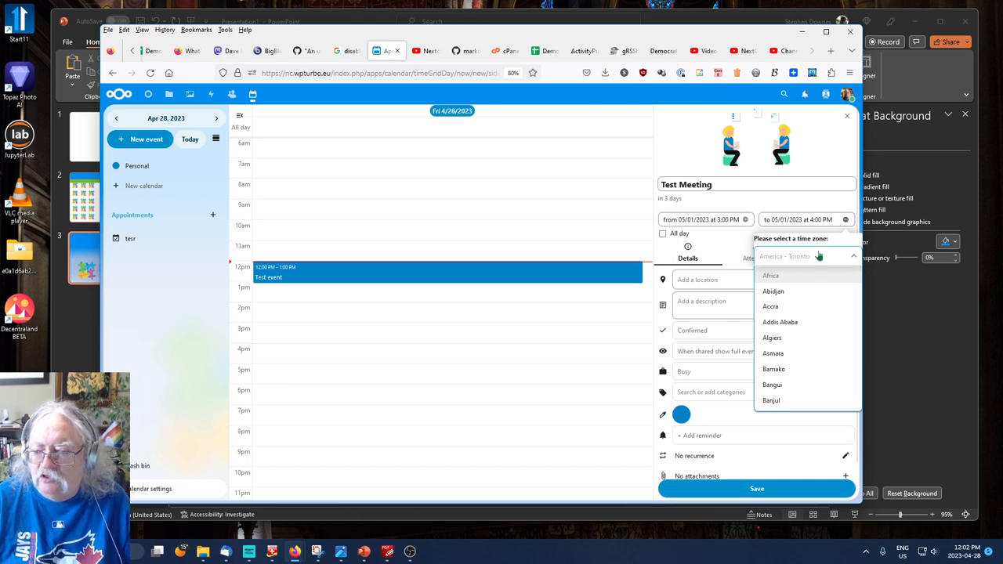
type("Berlin")
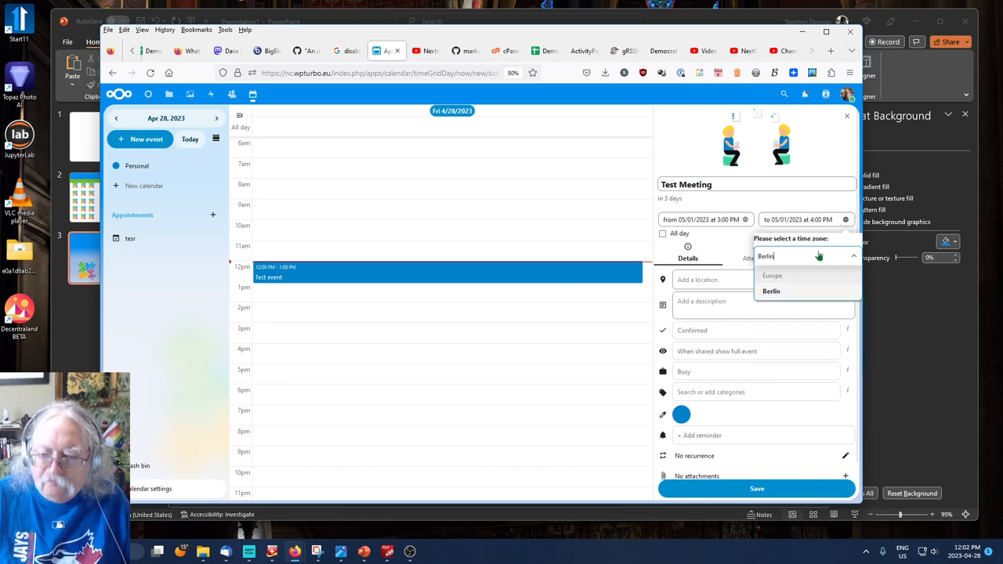
left_click(772, 290)
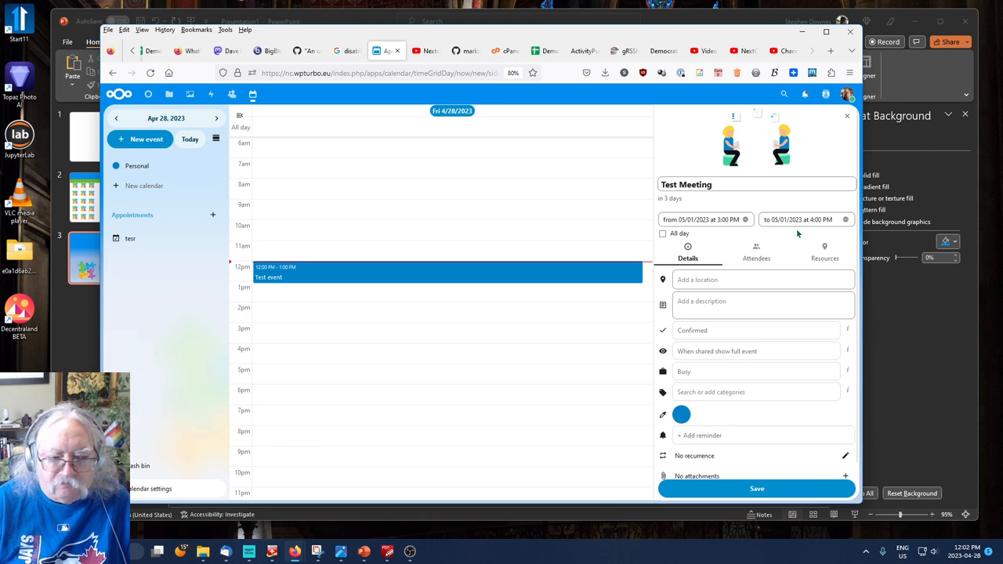
mouse_move(762, 242)
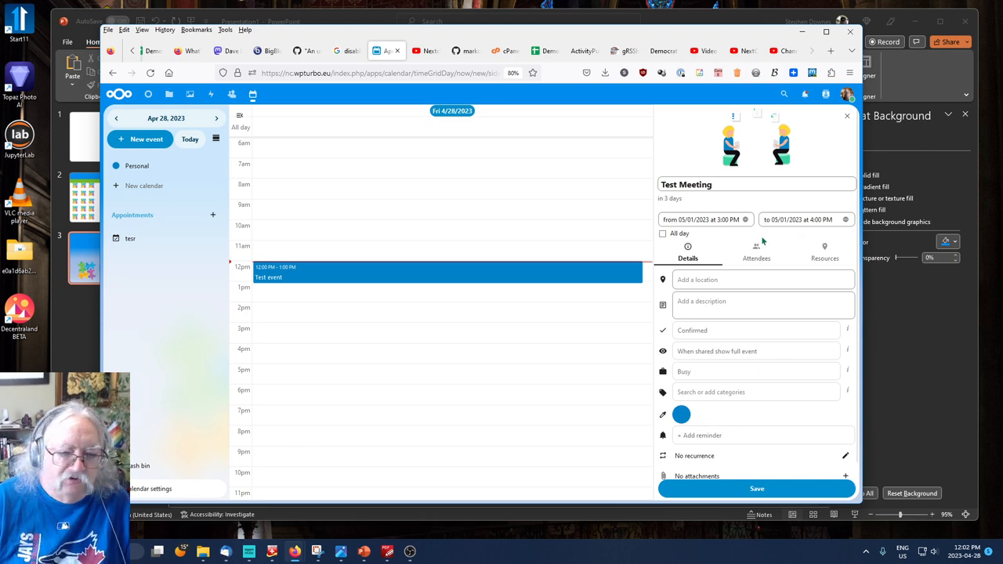
- Set location 'Zoom' and paste the Zoom invitation text as the event description
left_click(750, 279)
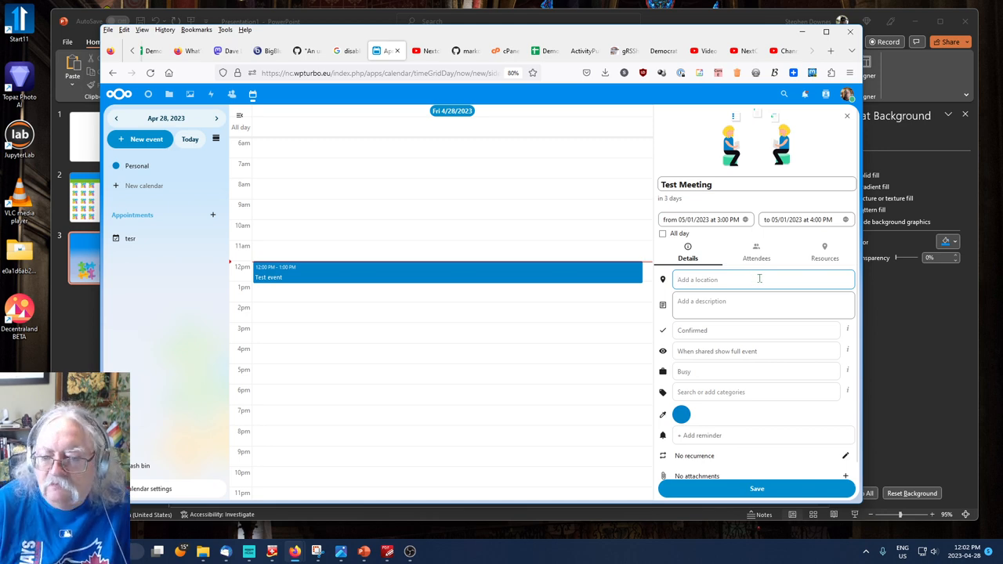
mouse_move(752, 279)
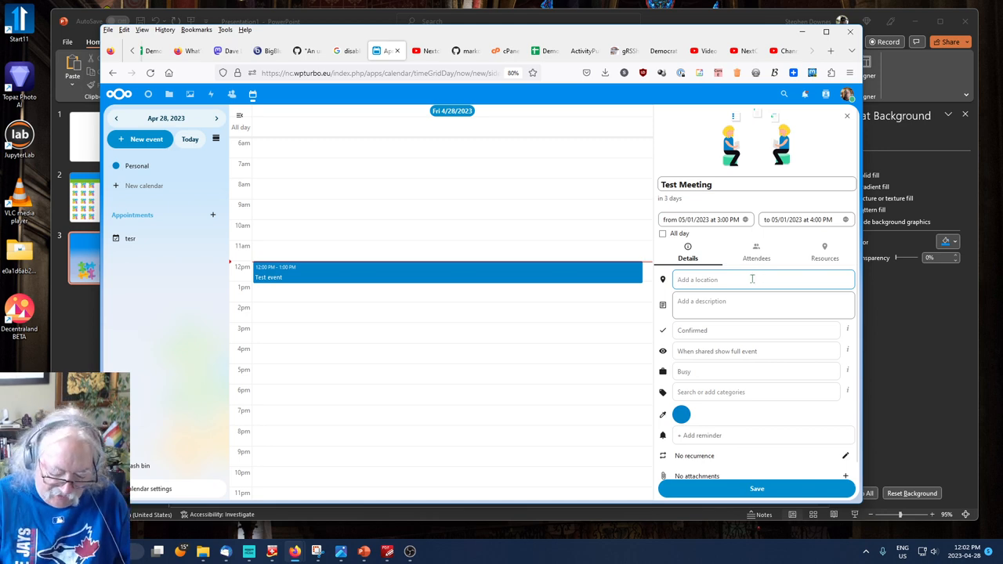
type("Karsten Krueger is inviting you to a scheduled Zoom meeting.")
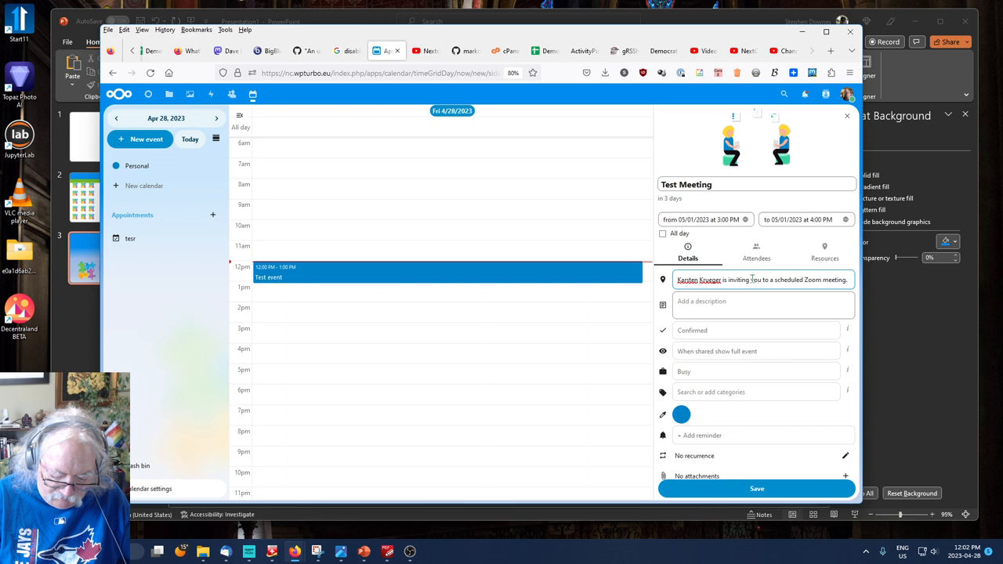
left_click(755, 279)
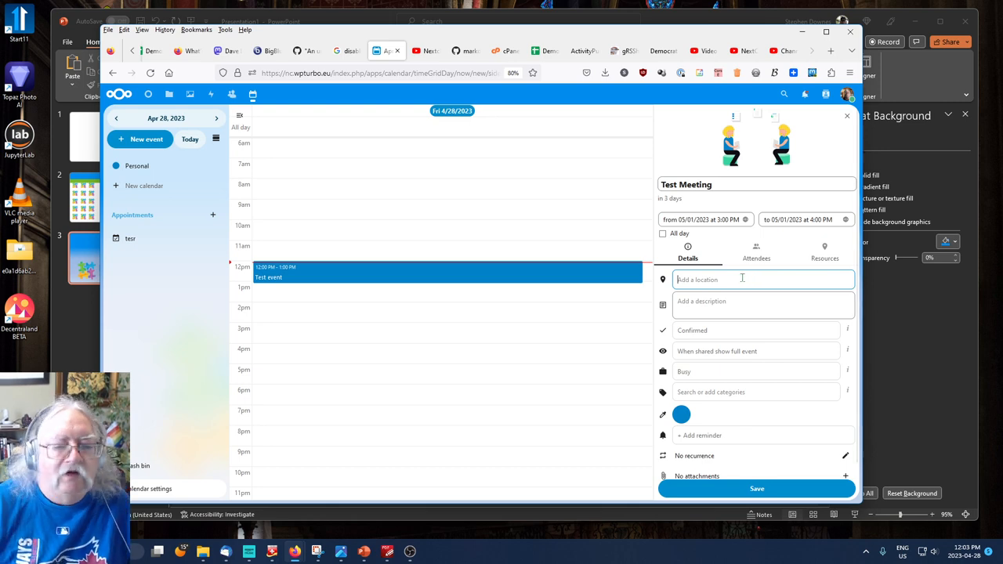
left_click(762, 305)
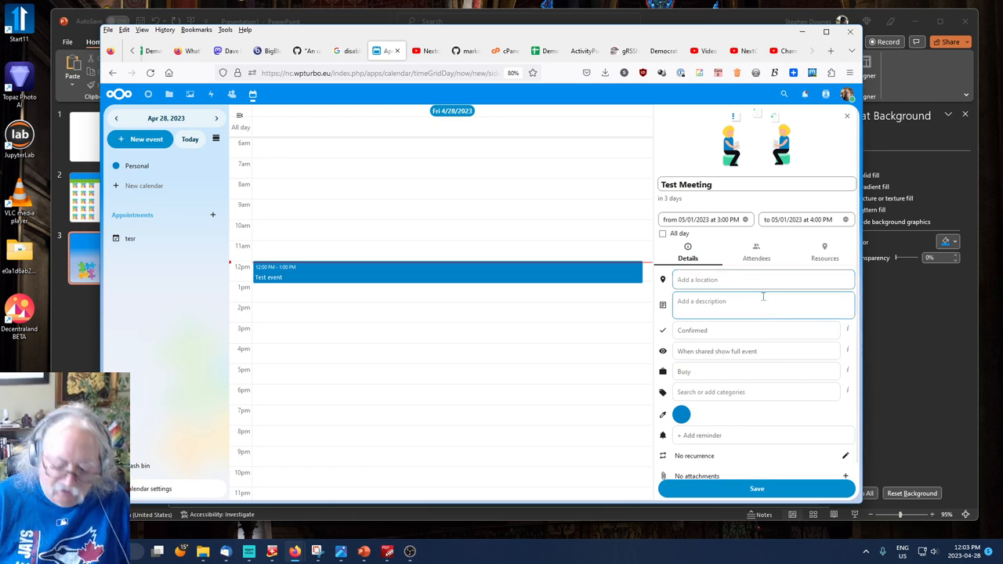
type("Karsten Krueger is inviting you to a scheduled Zoom meeting.")
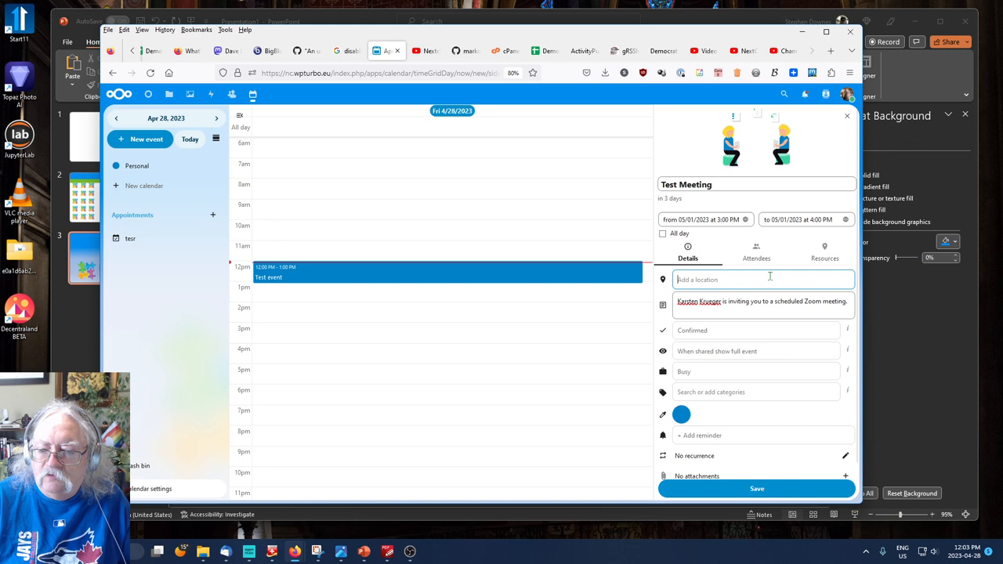
type("Zoom")
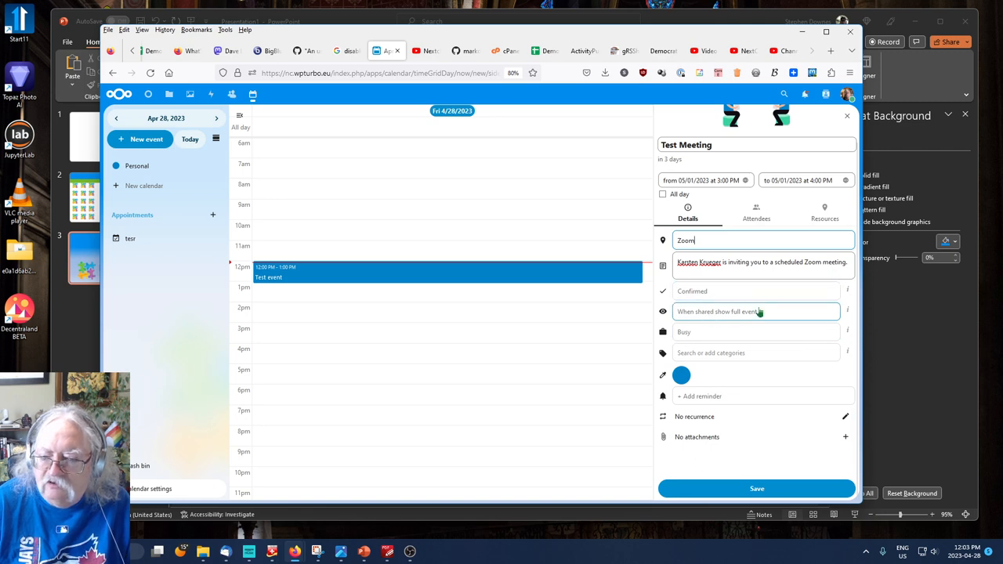
mouse_move(756, 312)
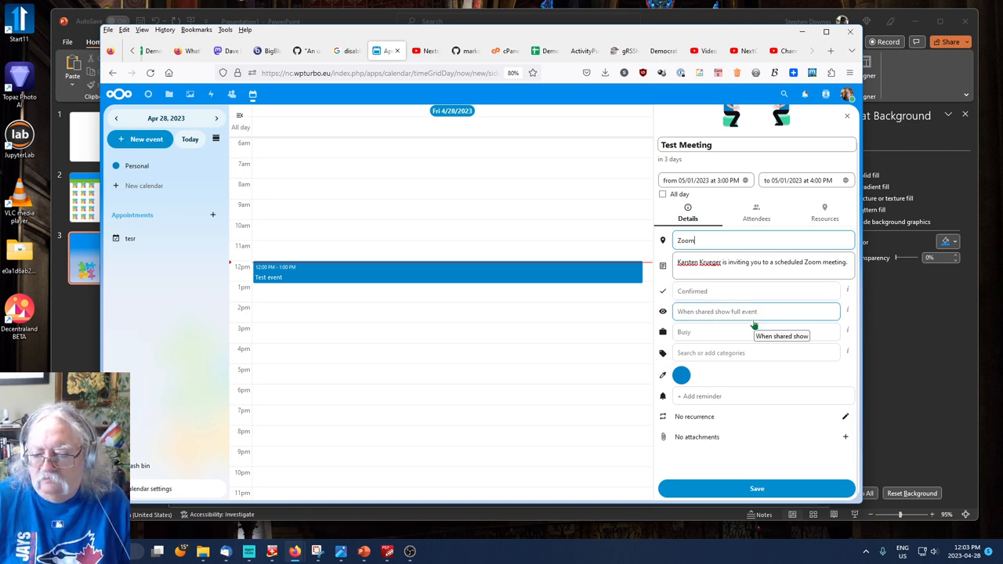
mouse_move(758, 353)
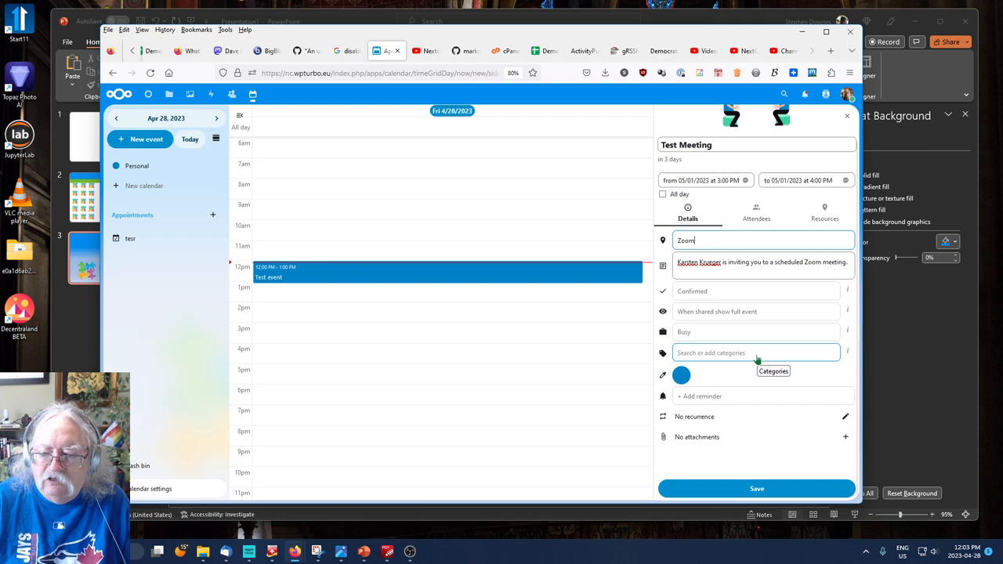
- Add the default 15-minute reminder before the event starts
left_click(699, 395)
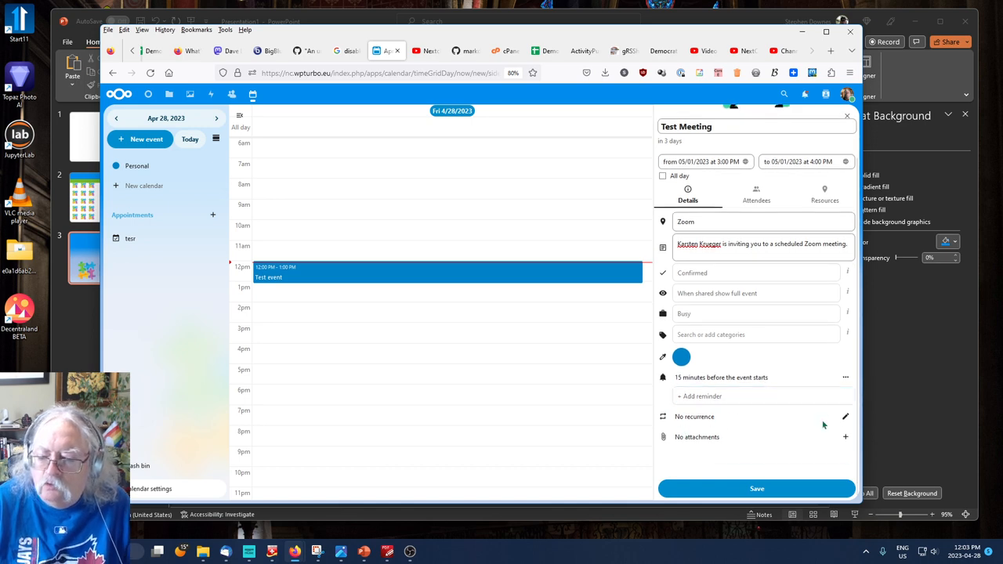
mouse_move(758, 438)
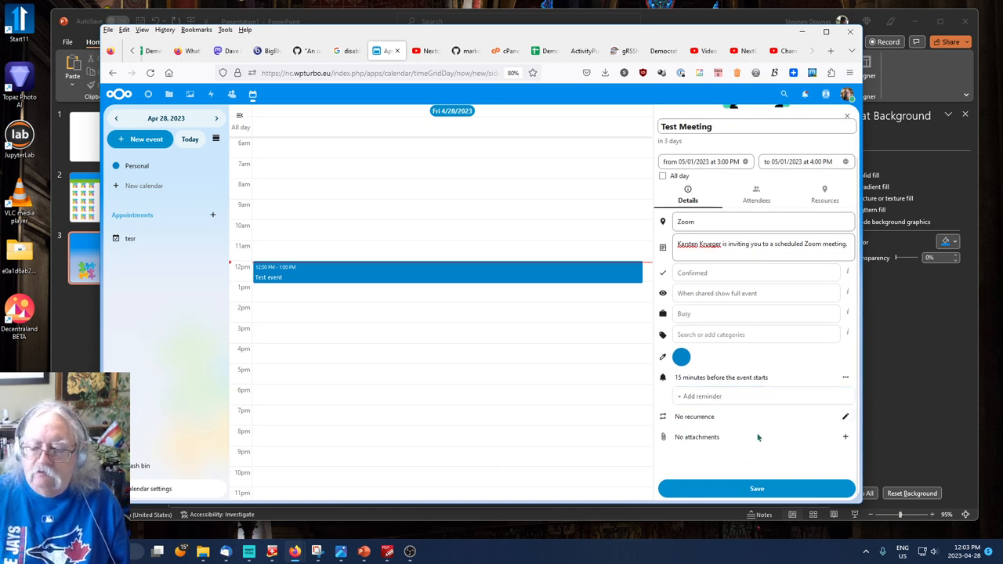
mouse_move(695, 446)
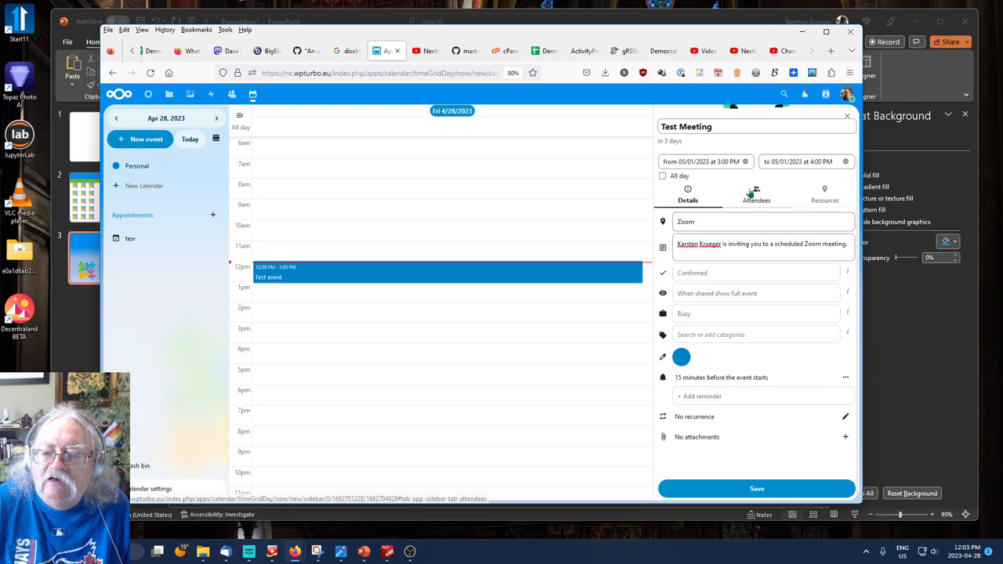
left_click(756, 194)
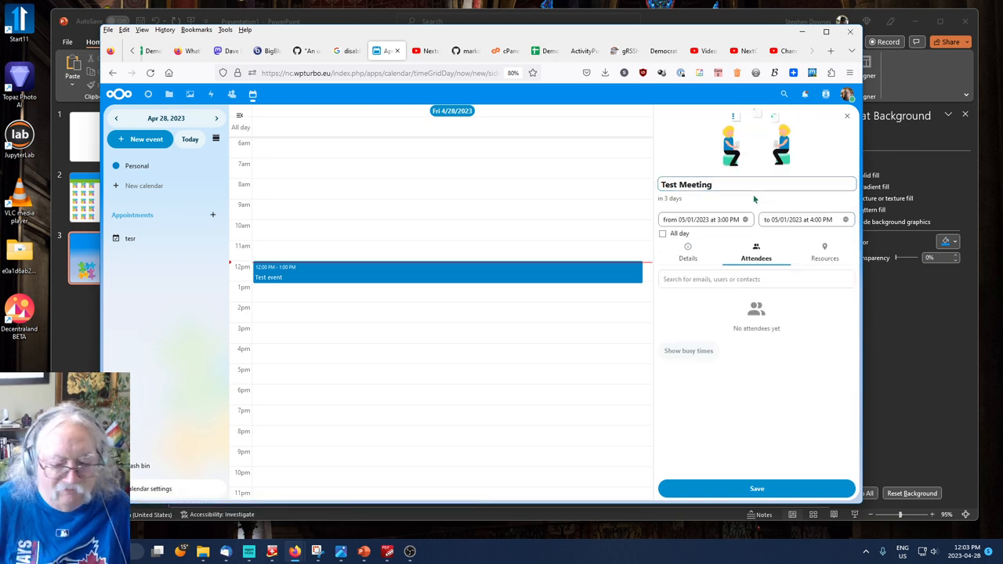
mouse_move(750, 296)
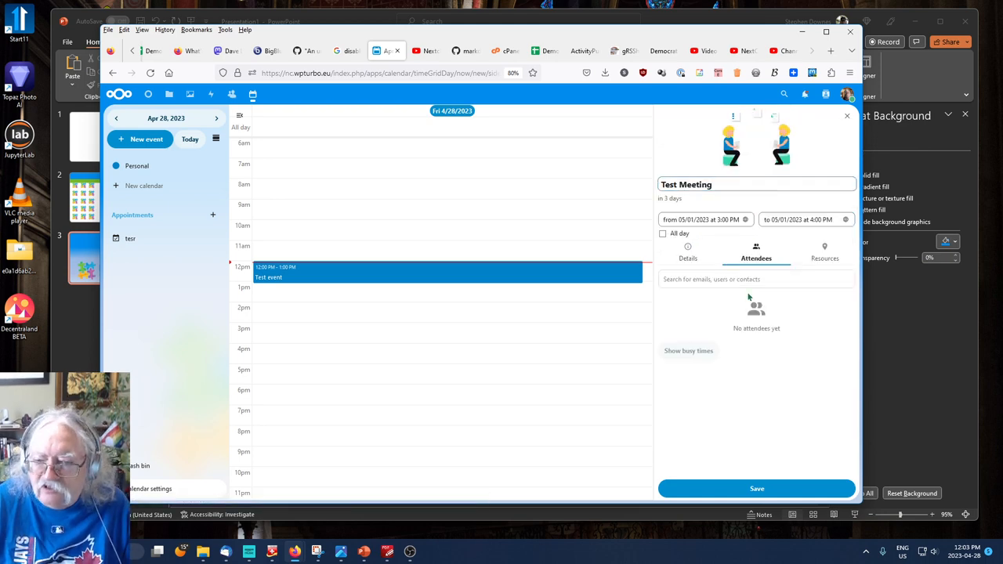
left_click(756, 279)
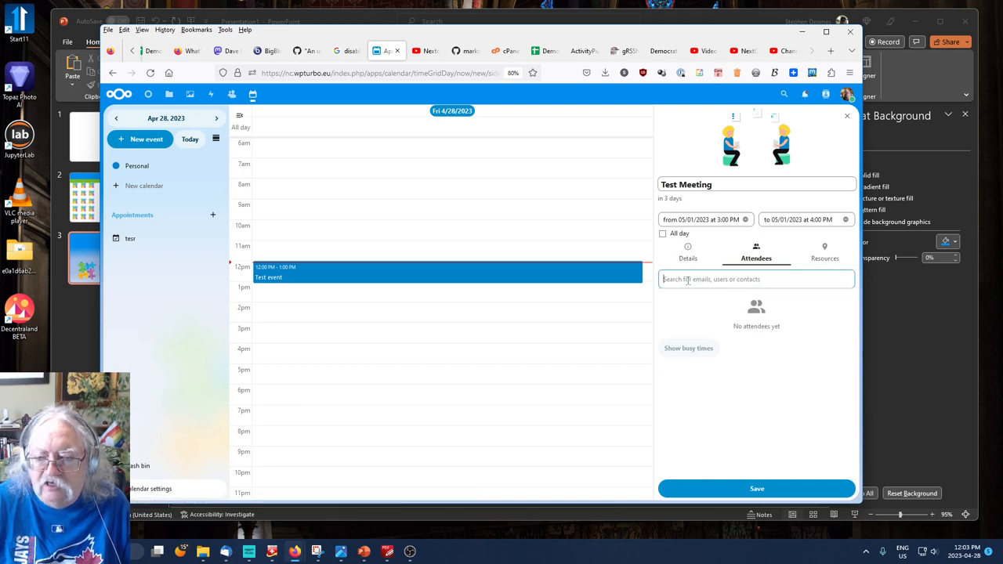
type("s")
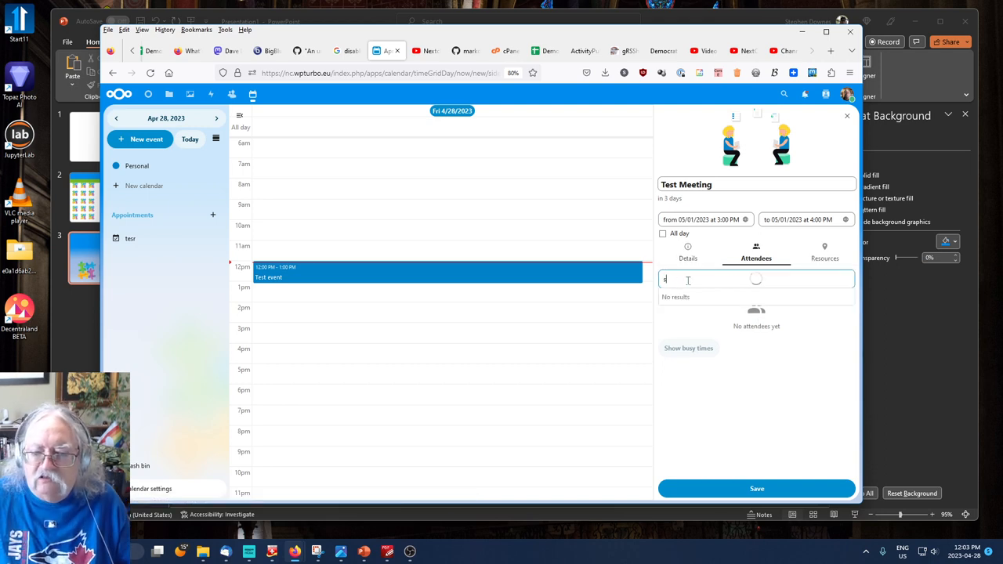
type("s")
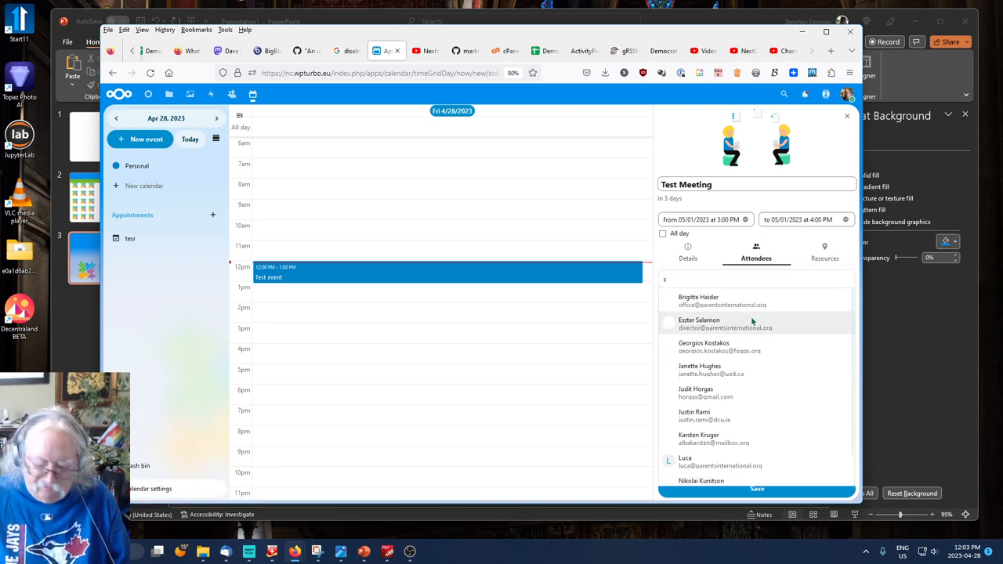
type("tep")
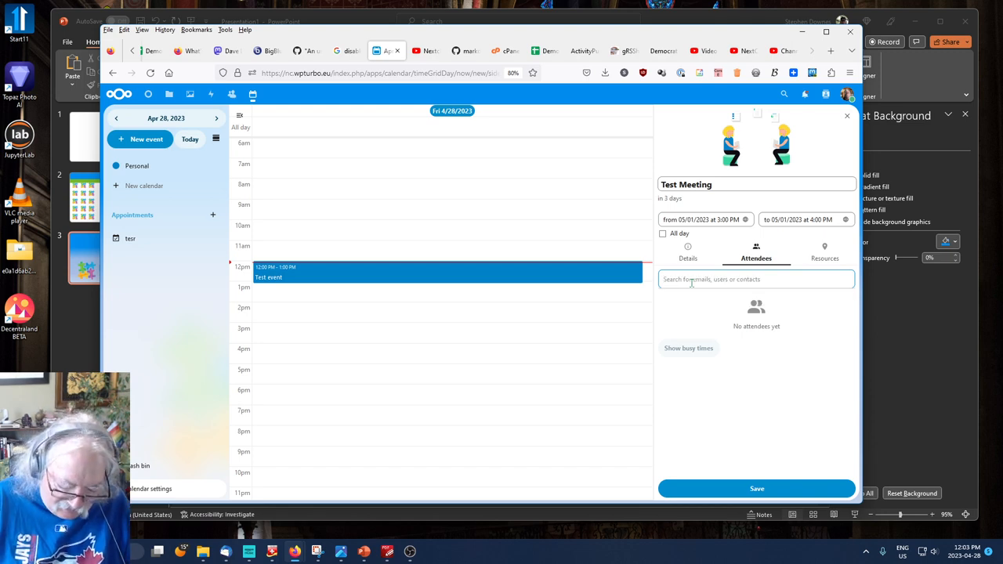
type("ge")
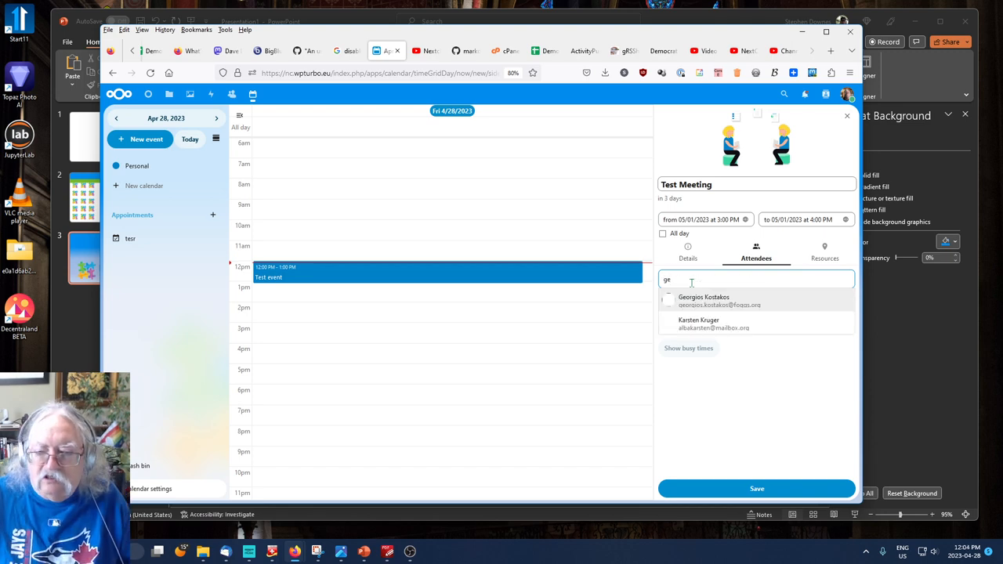
left_click(703, 301)
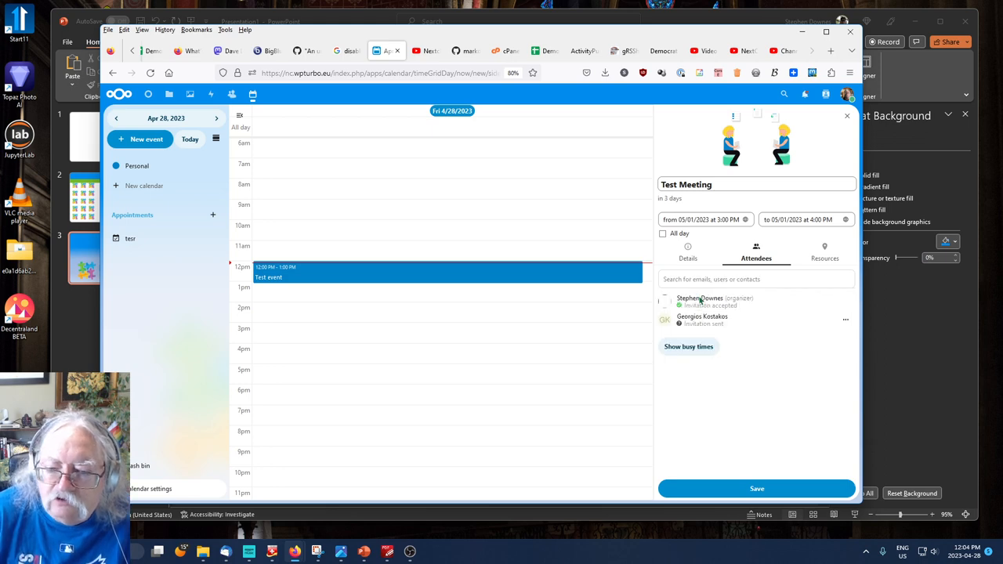
mouse_move(697, 415)
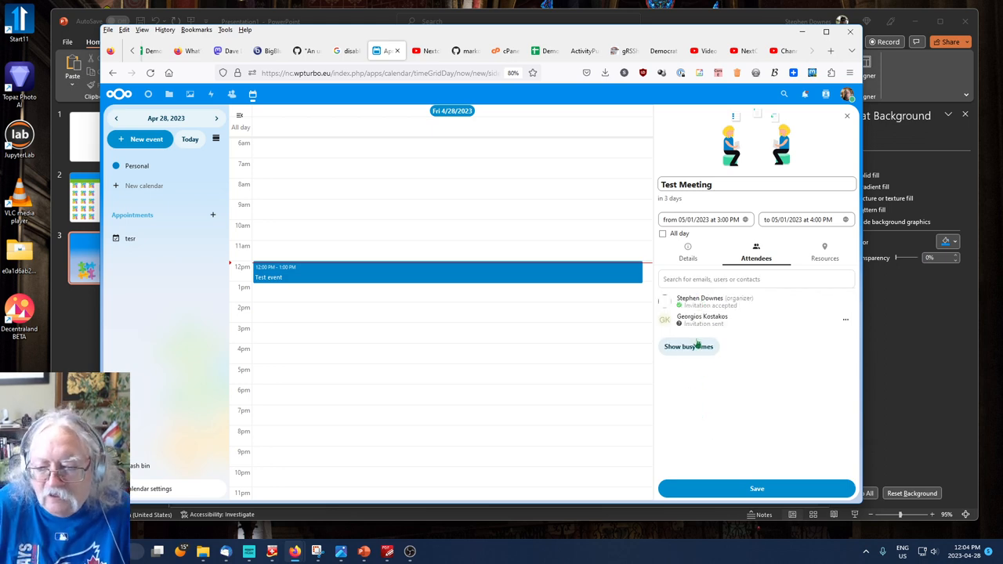
left_click(688, 346)
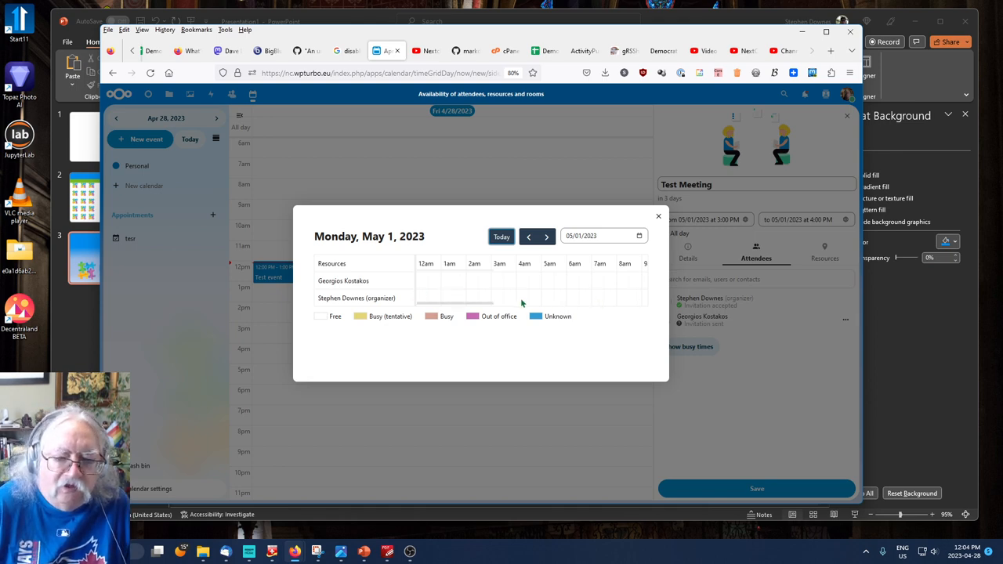
left_click(528, 235)
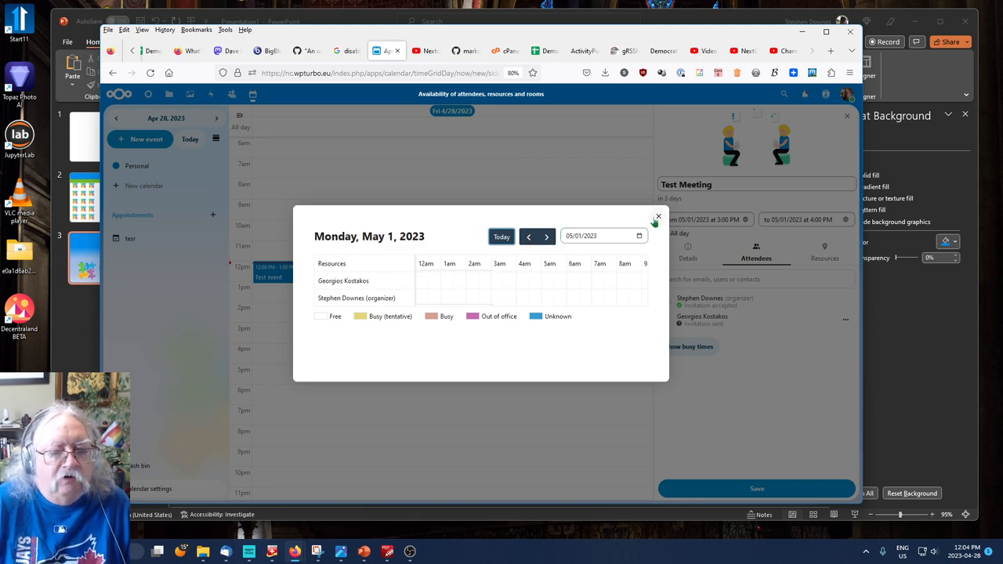
left_click(658, 216)
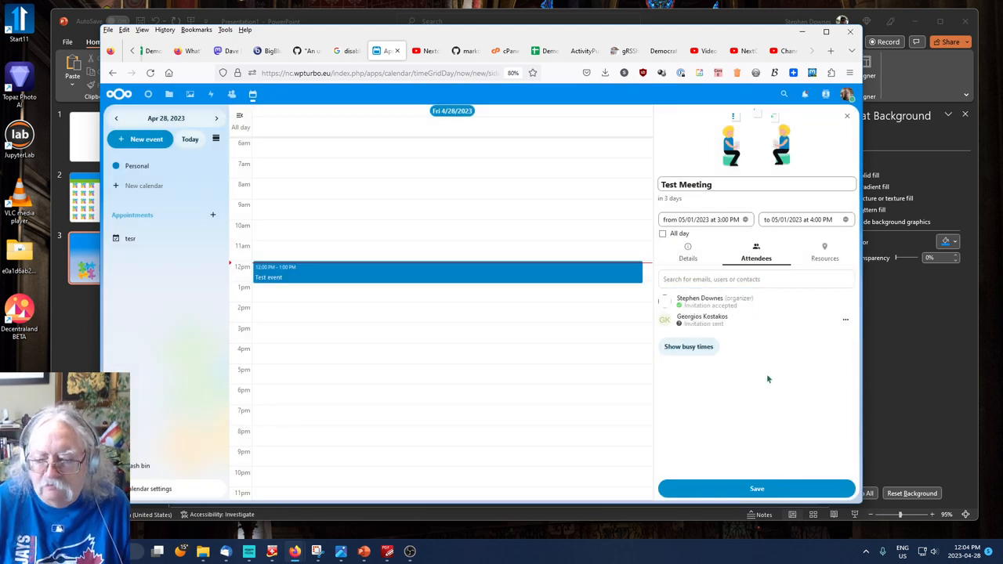
mouse_move(773, 374)
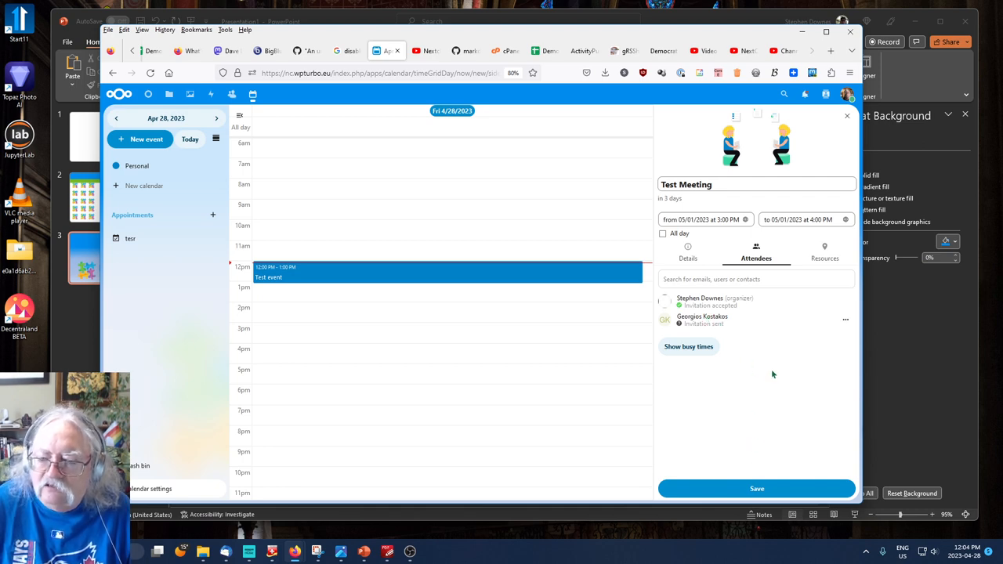
mouse_move(847, 321)
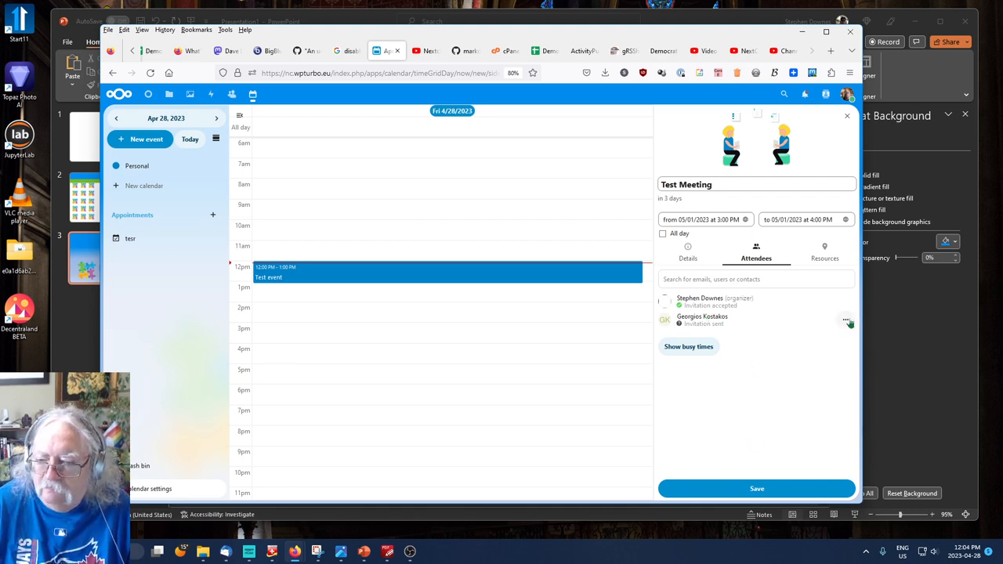
left_click(846, 320)
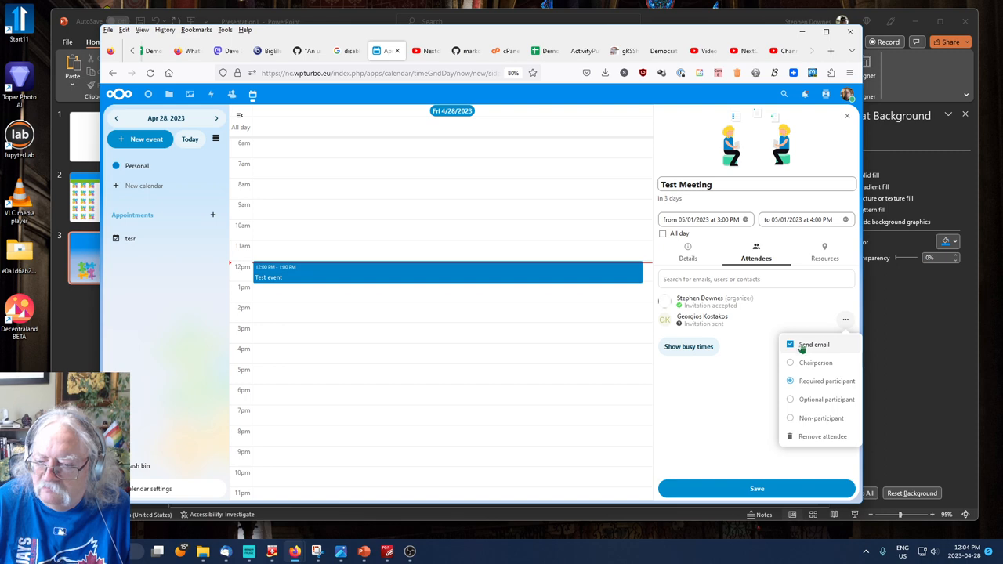
mouse_move(812, 351)
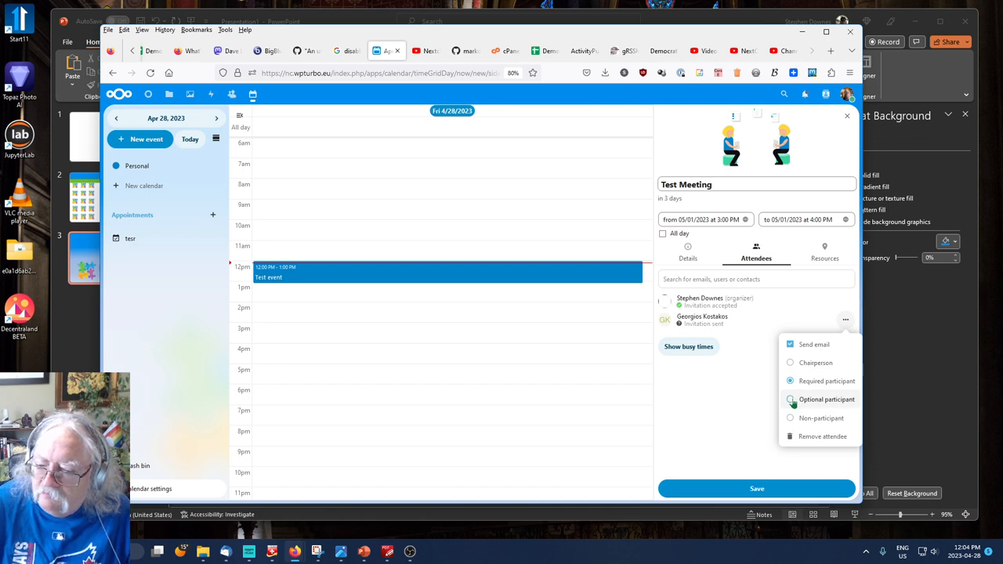
left_click(790, 400)
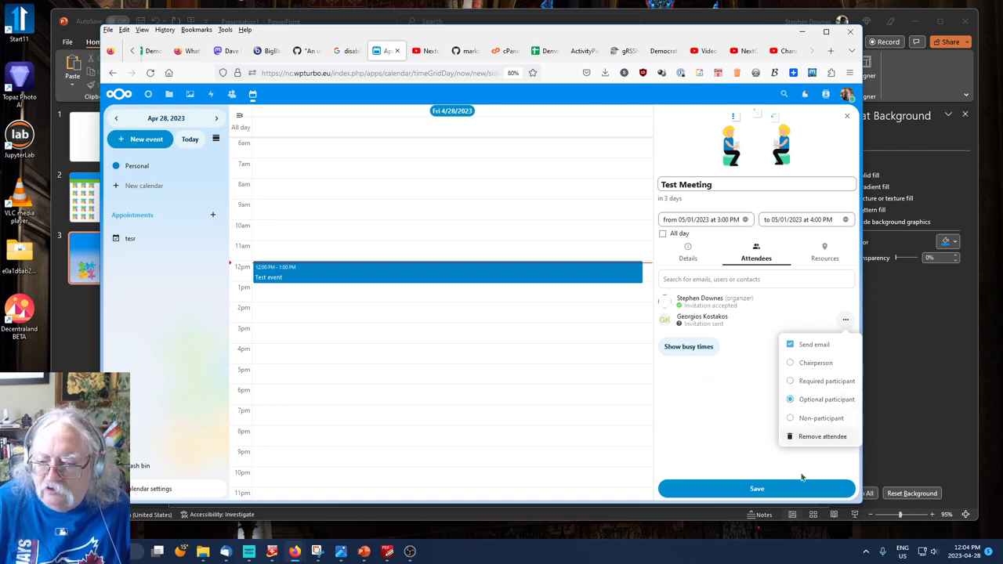
left_click(725, 405)
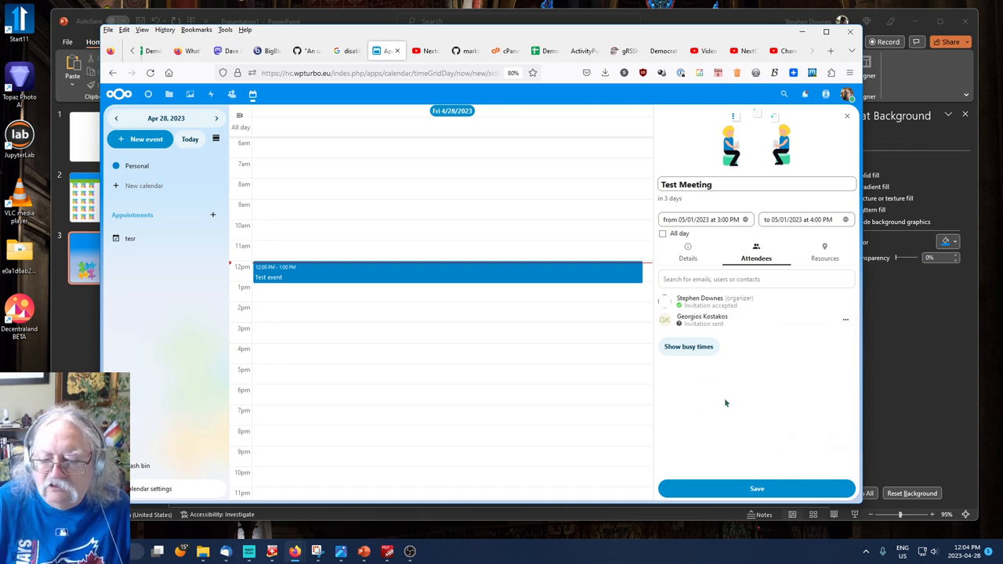
- Close the event editor sidebar, returning to the April 28 day view
left_click(756, 489)
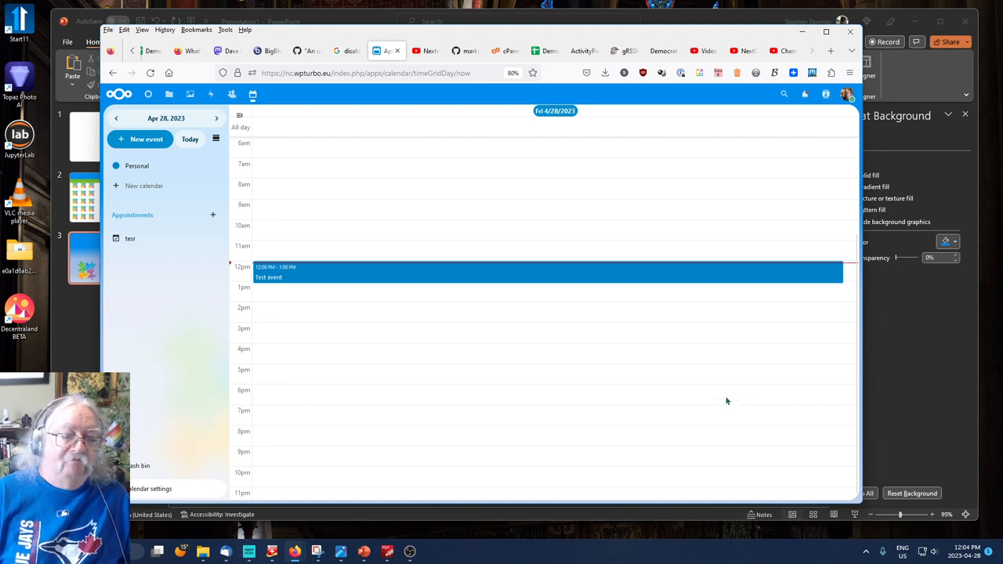
mouse_move(585, 399)
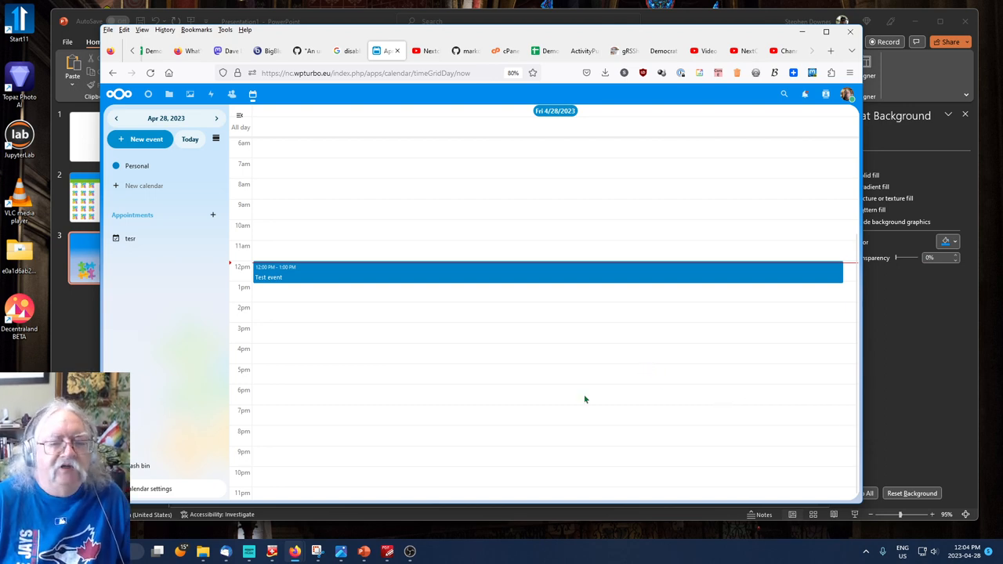
mouse_move(572, 389)
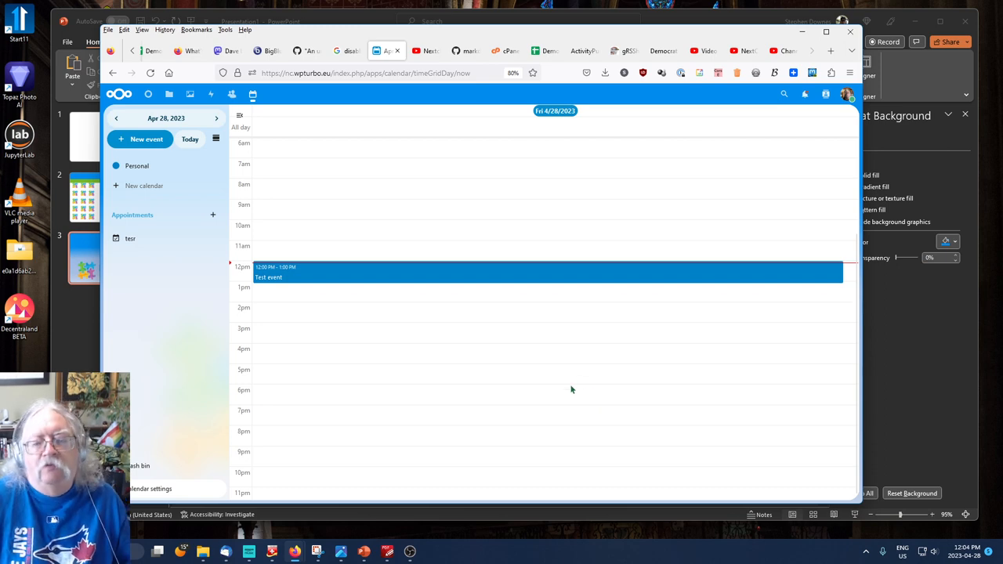